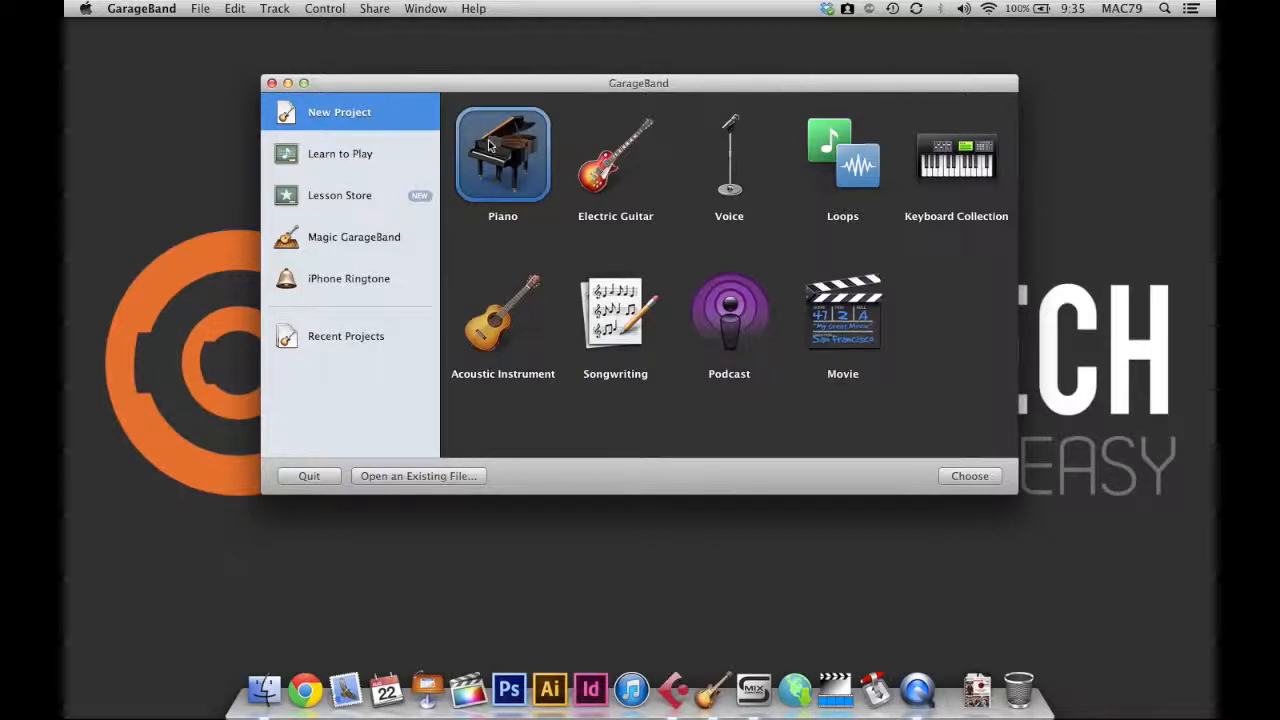
mouse_move(638, 172)
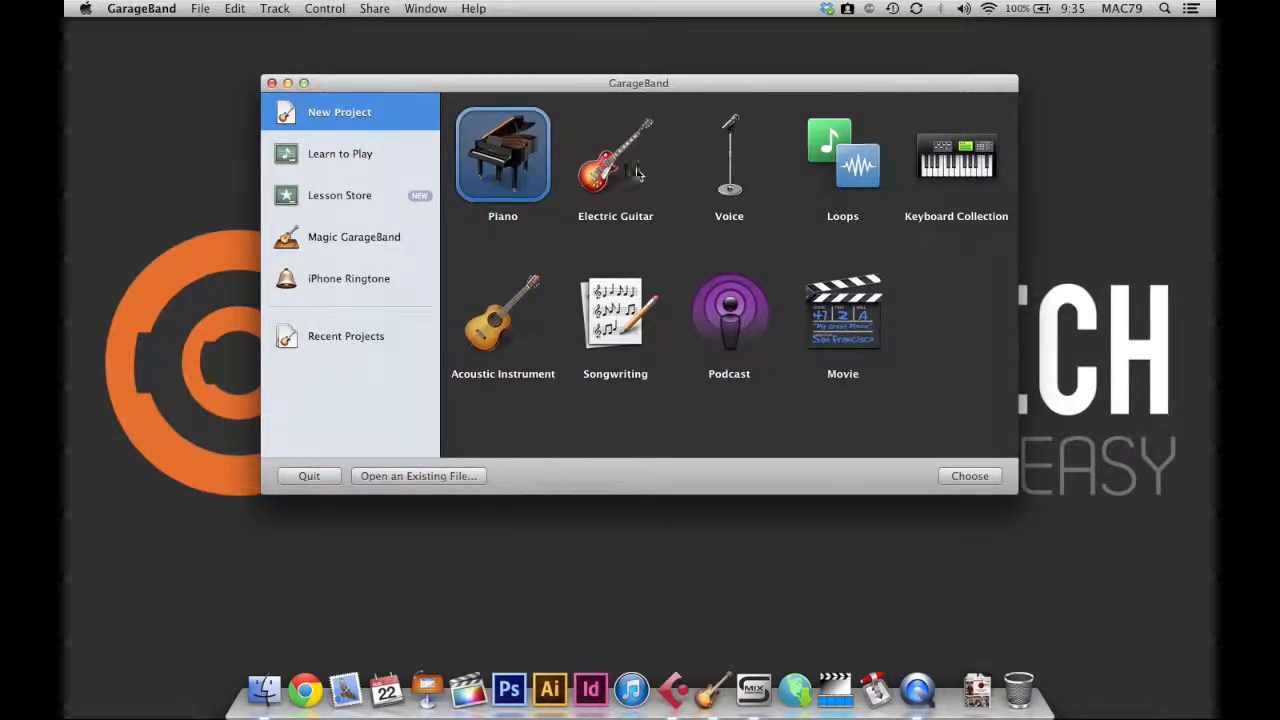
mouse_move(820, 320)
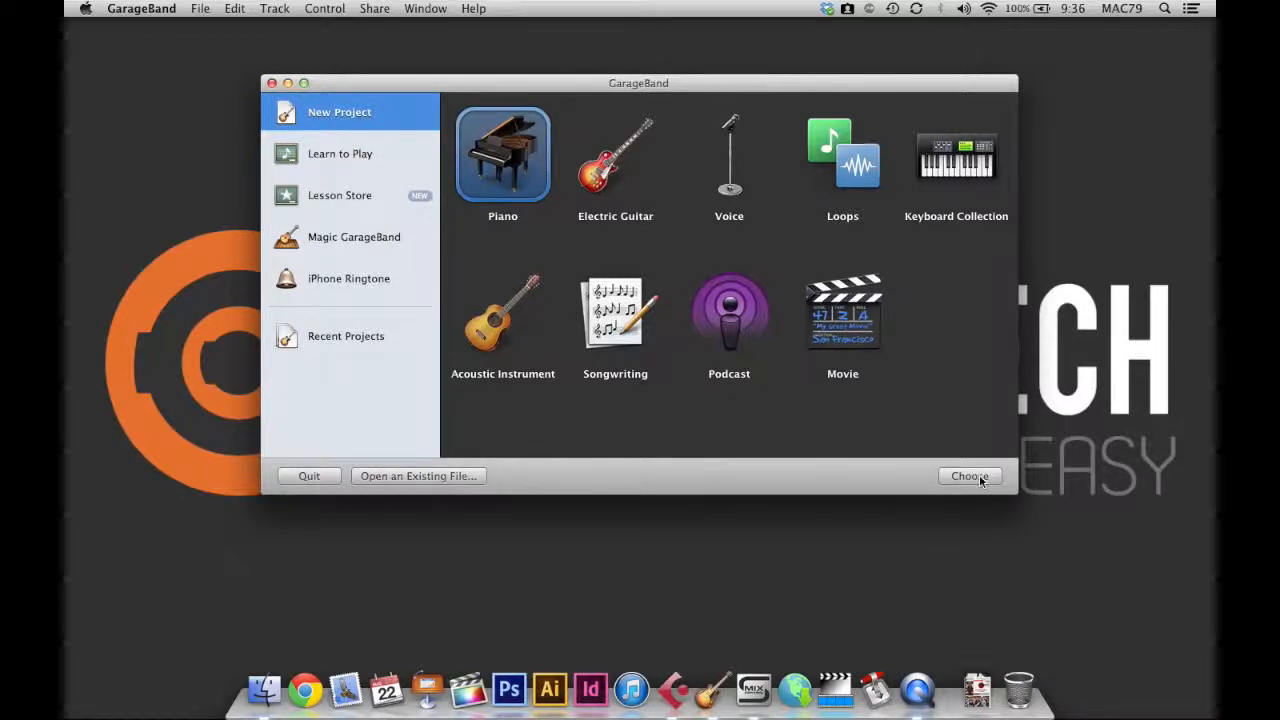
- Create the Piano-template project 'My Song' in Music at 120 bpm, 4/4, C major
click(968, 476)
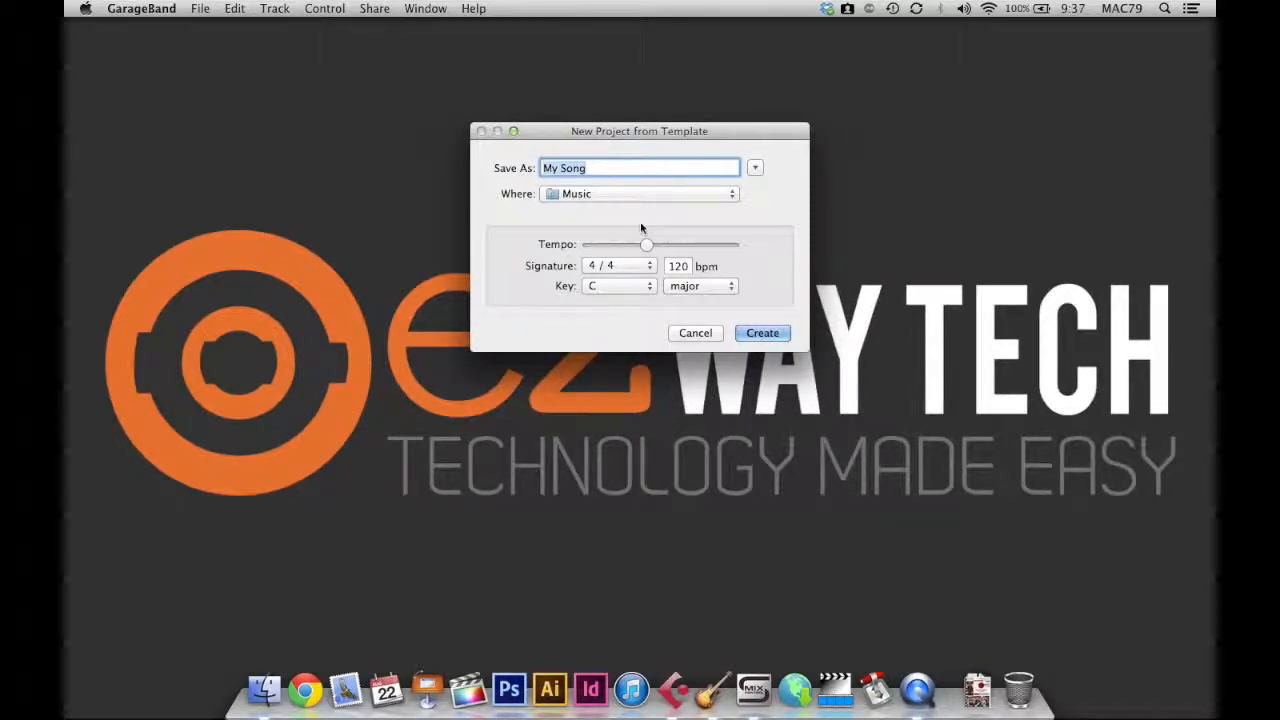
mouse_move(636, 314)
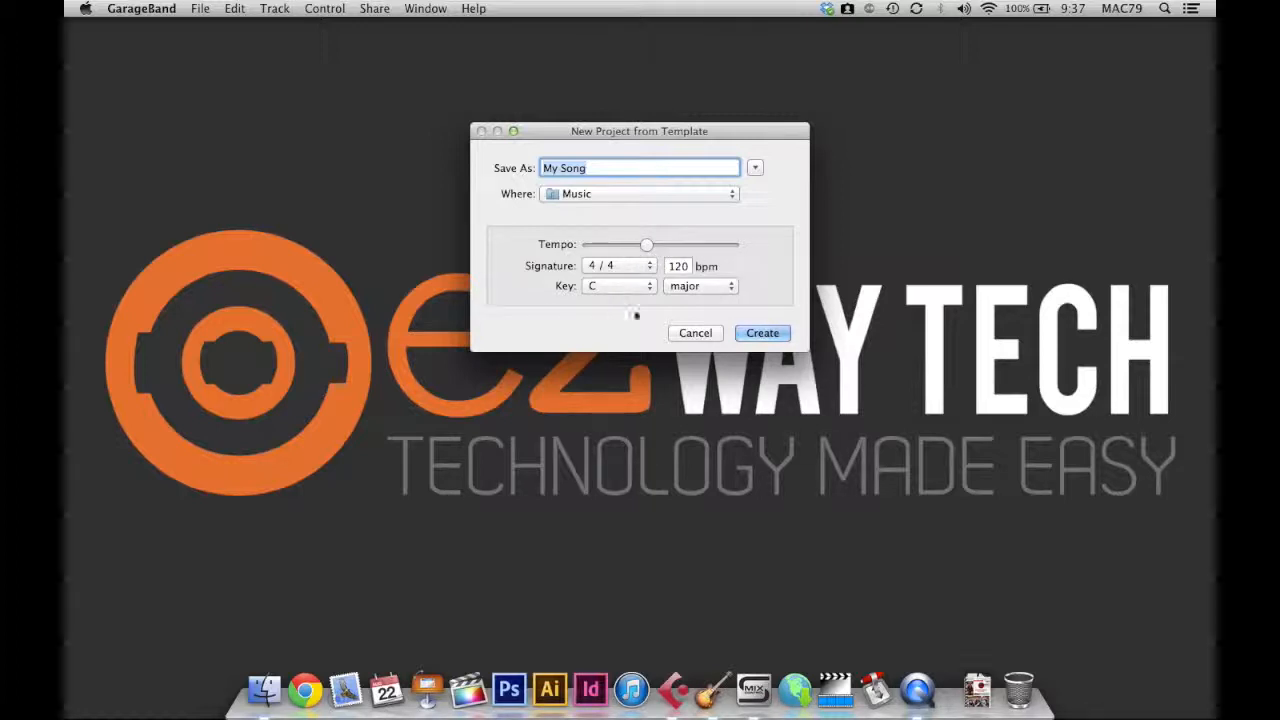
mouse_move(644, 298)
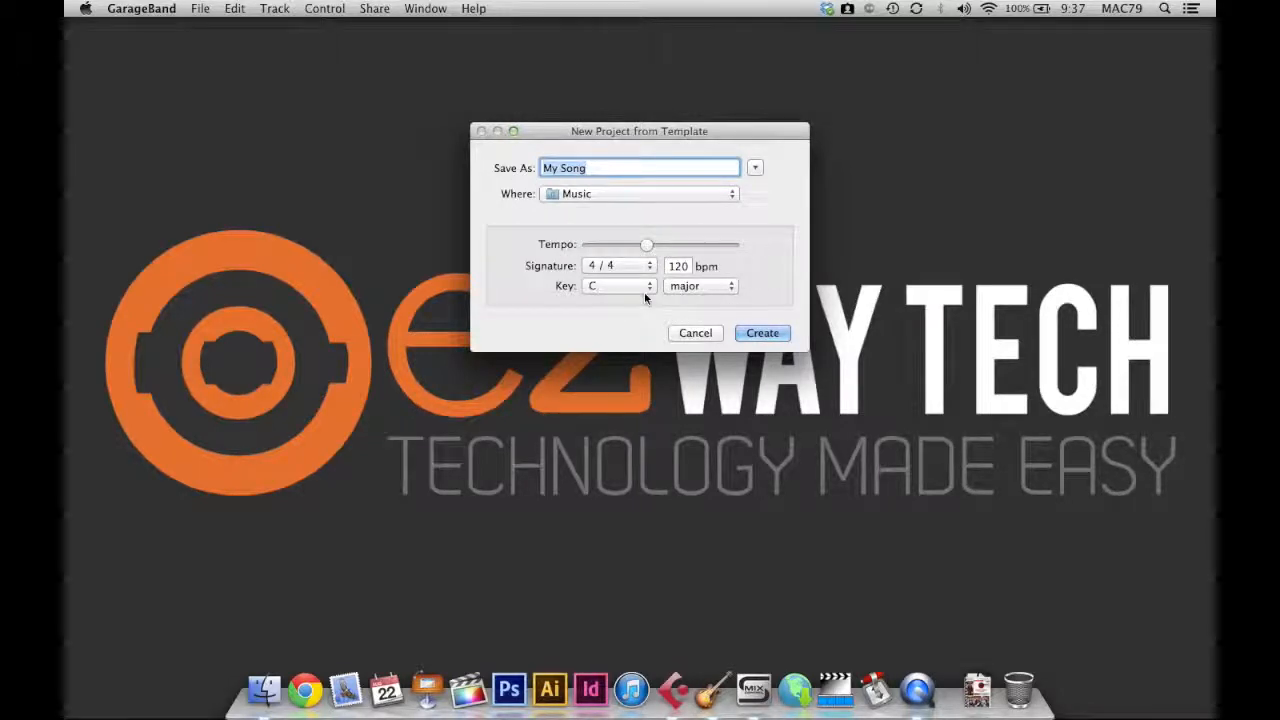
mouse_move(686, 276)
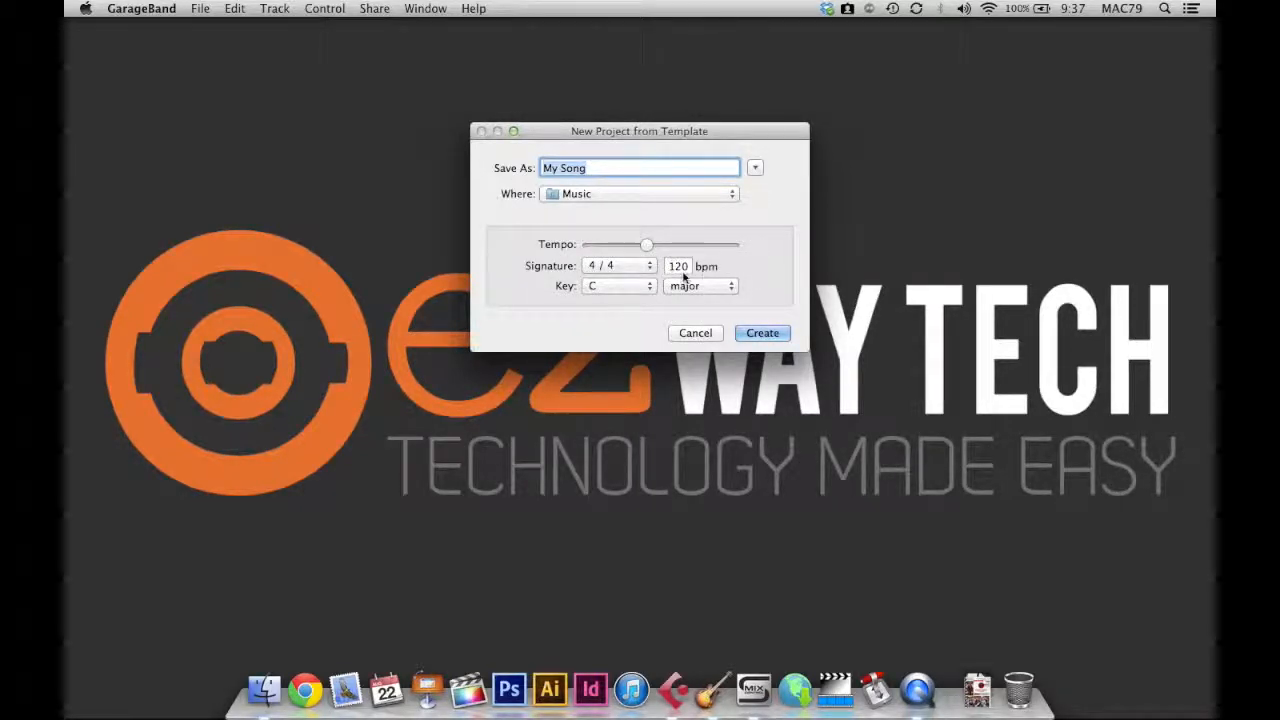
mouse_move(708, 276)
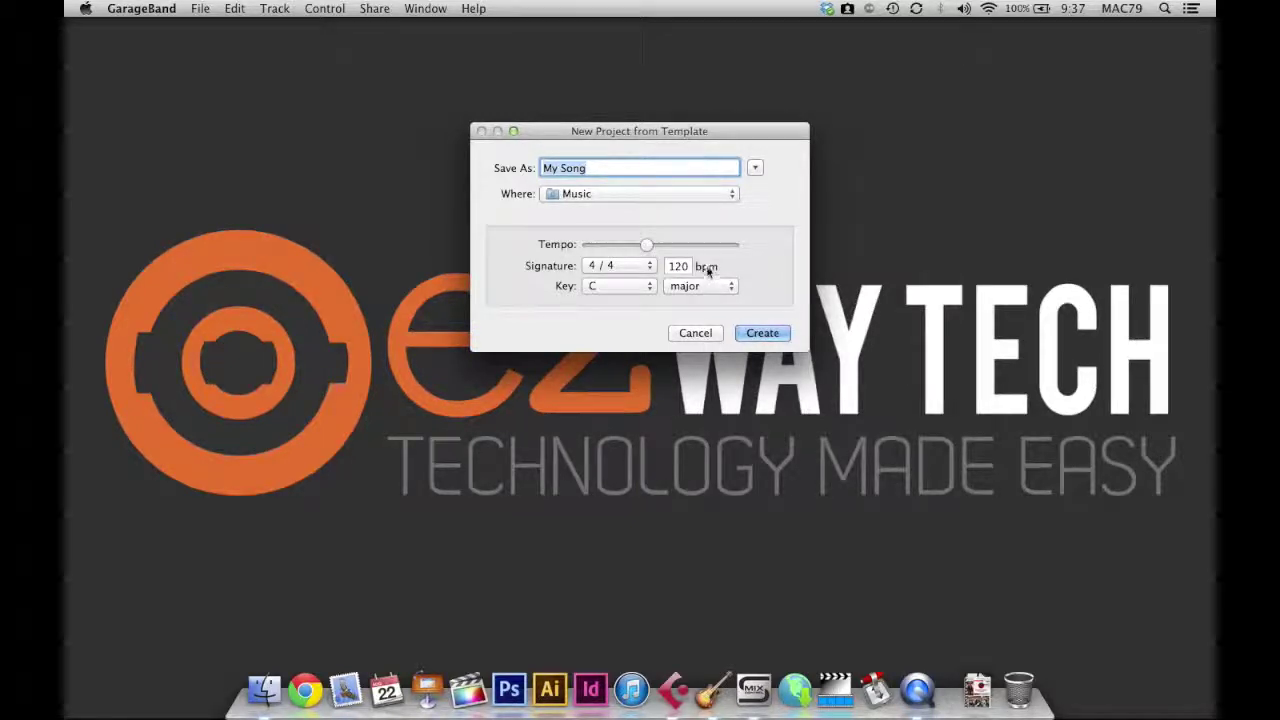
click(616, 264)
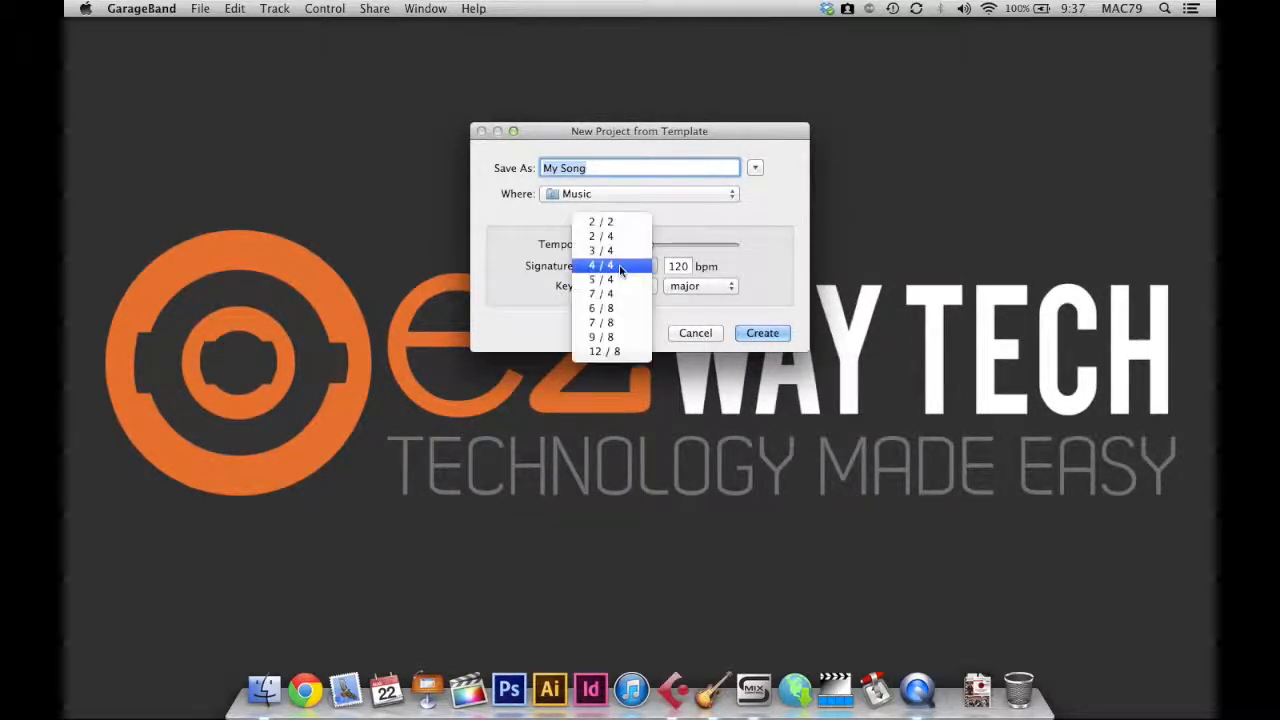
mouse_move(628, 268)
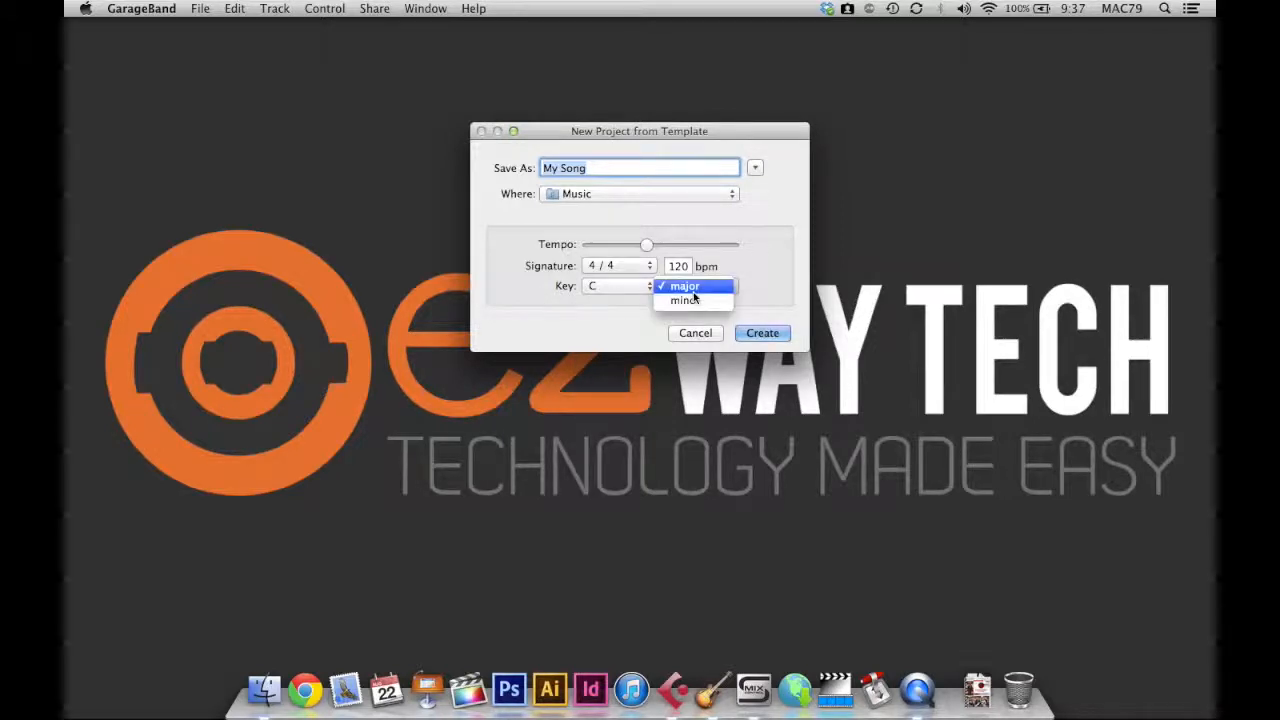
click(684, 286)
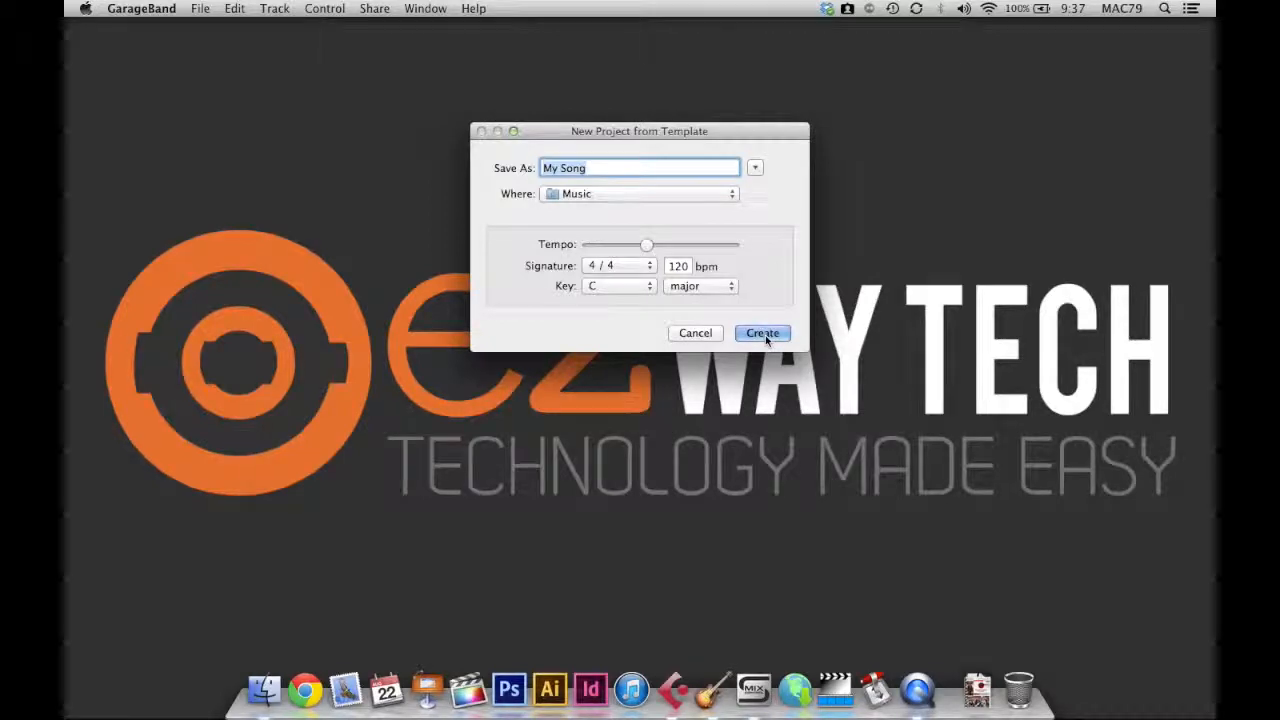
click(762, 332)
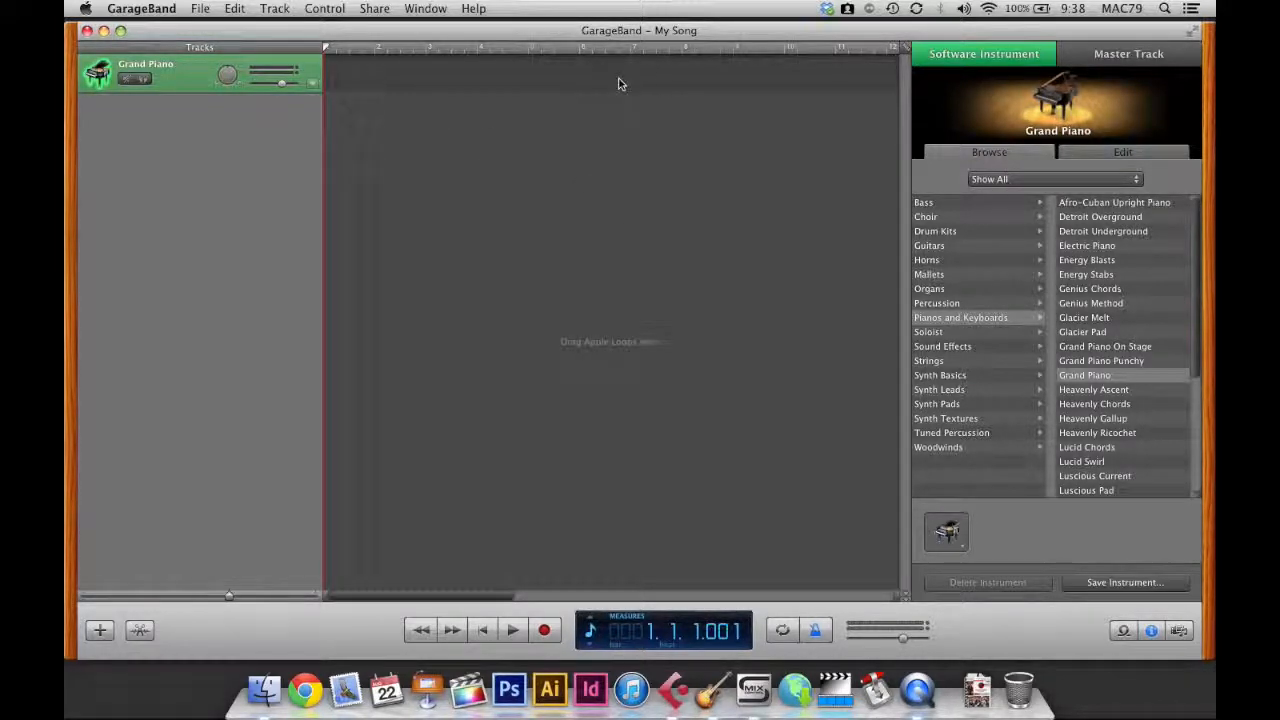
mouse_move(826, 152)
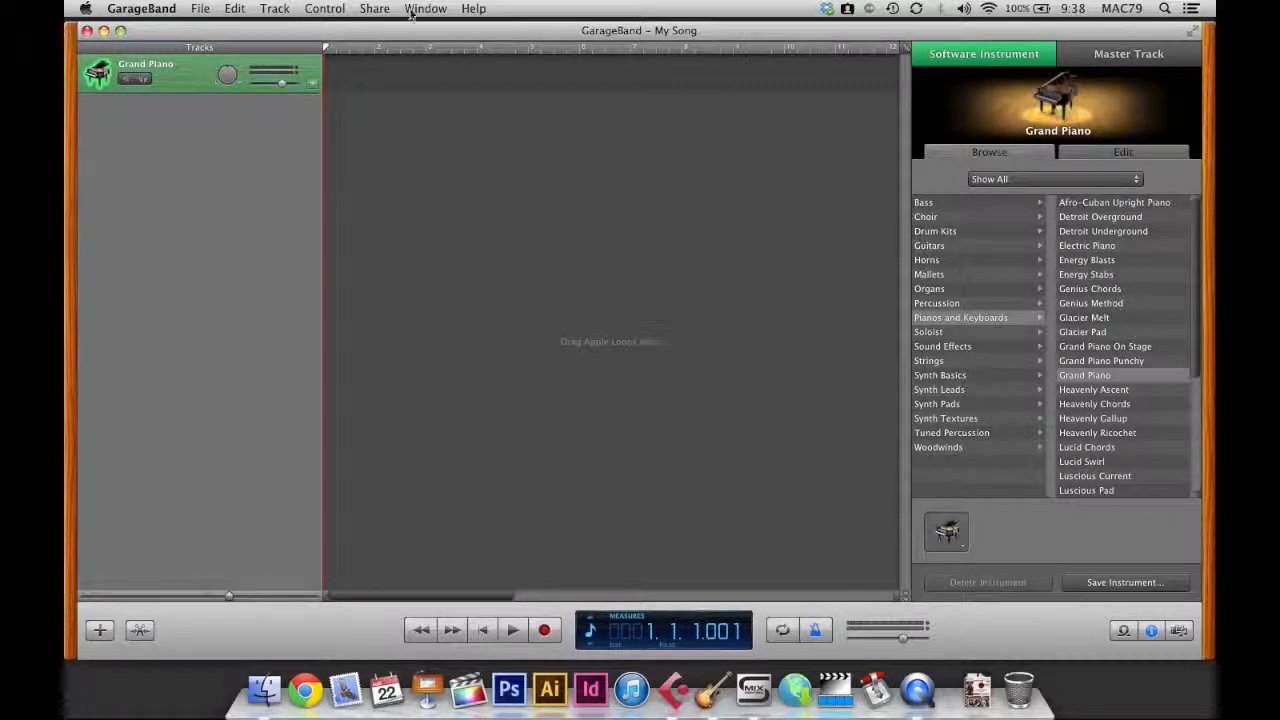
- Show the on-screen Grand Piano keyboard via Window > Keyboard and start switching to musical typing
click(424, 8)
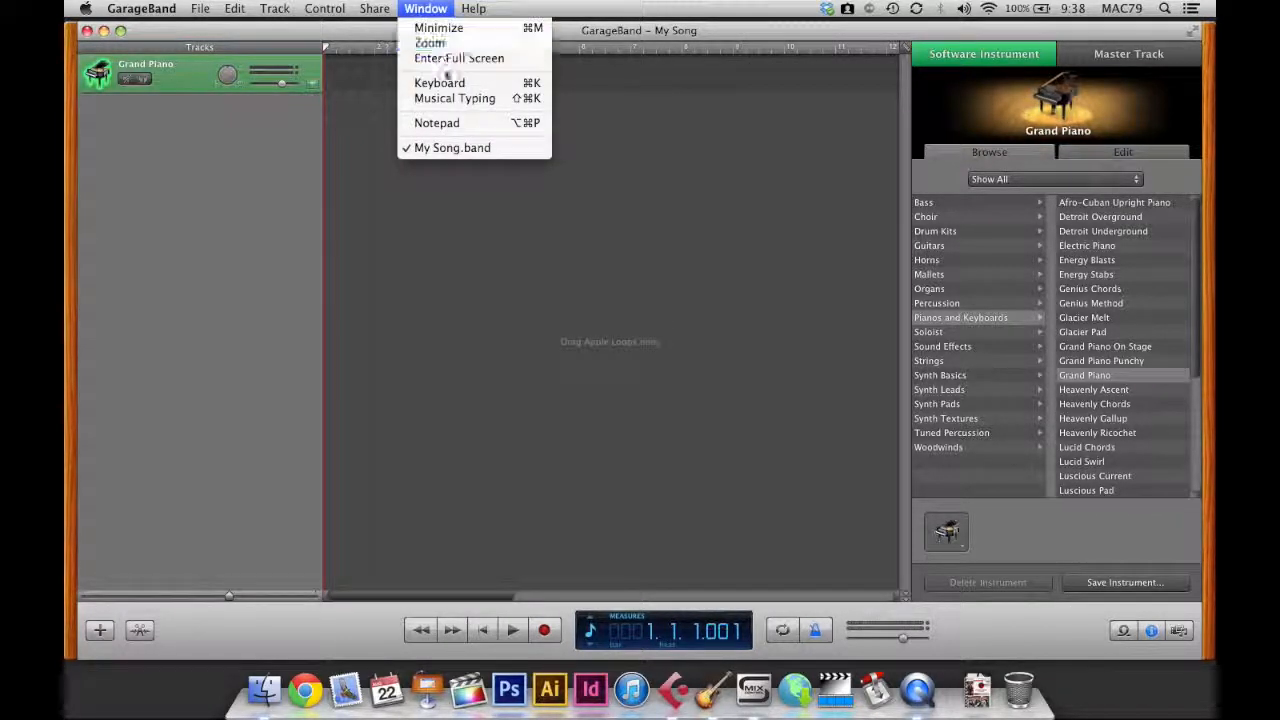
click(440, 84)
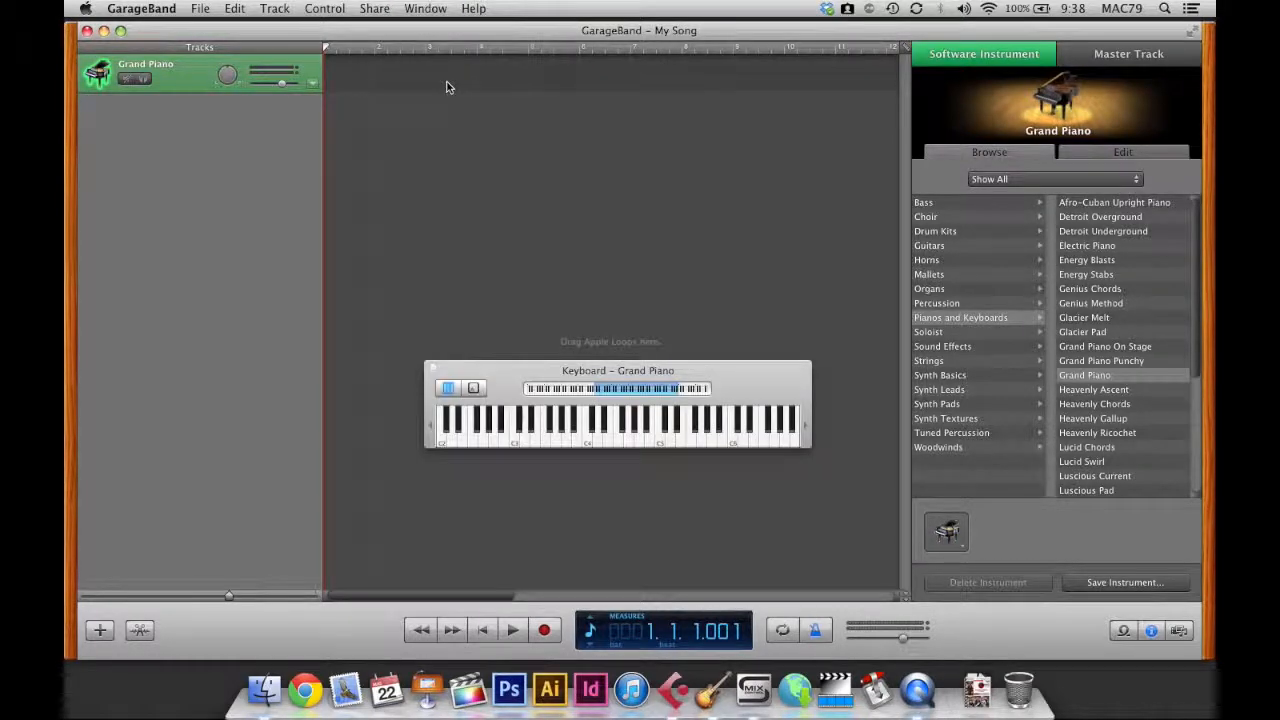
mouse_move(632, 410)
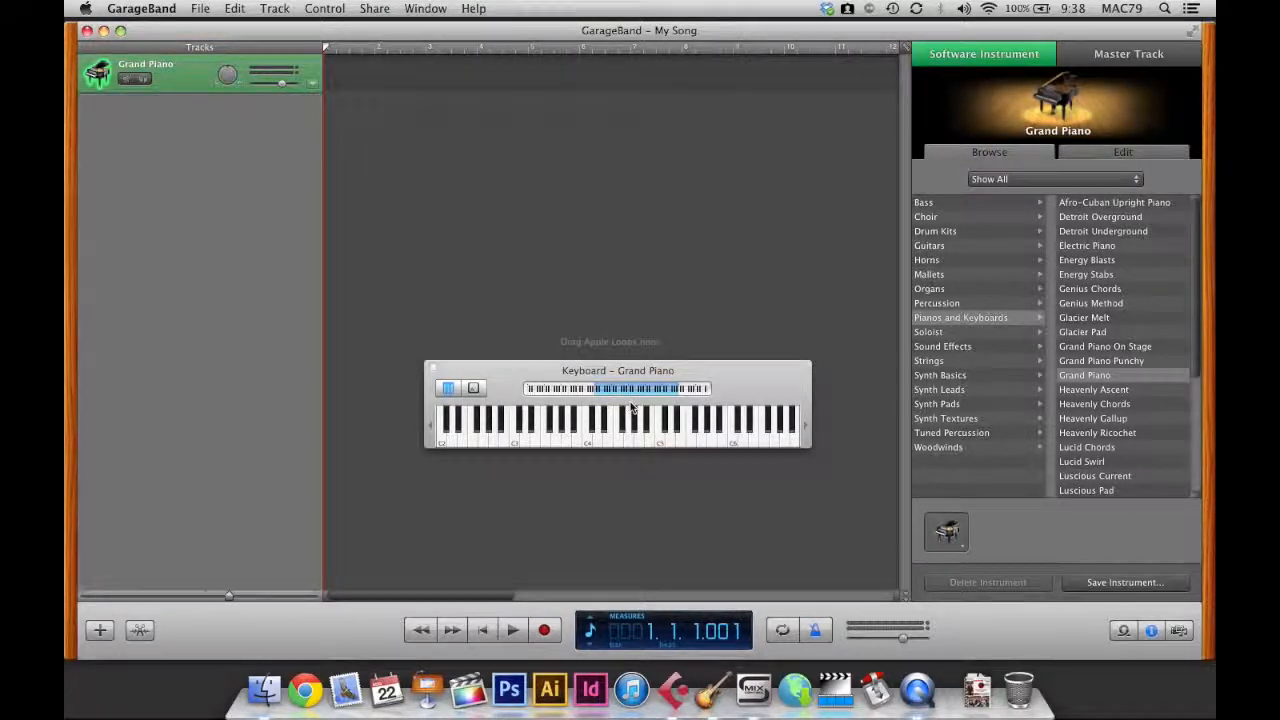
mouse_move(620, 444)
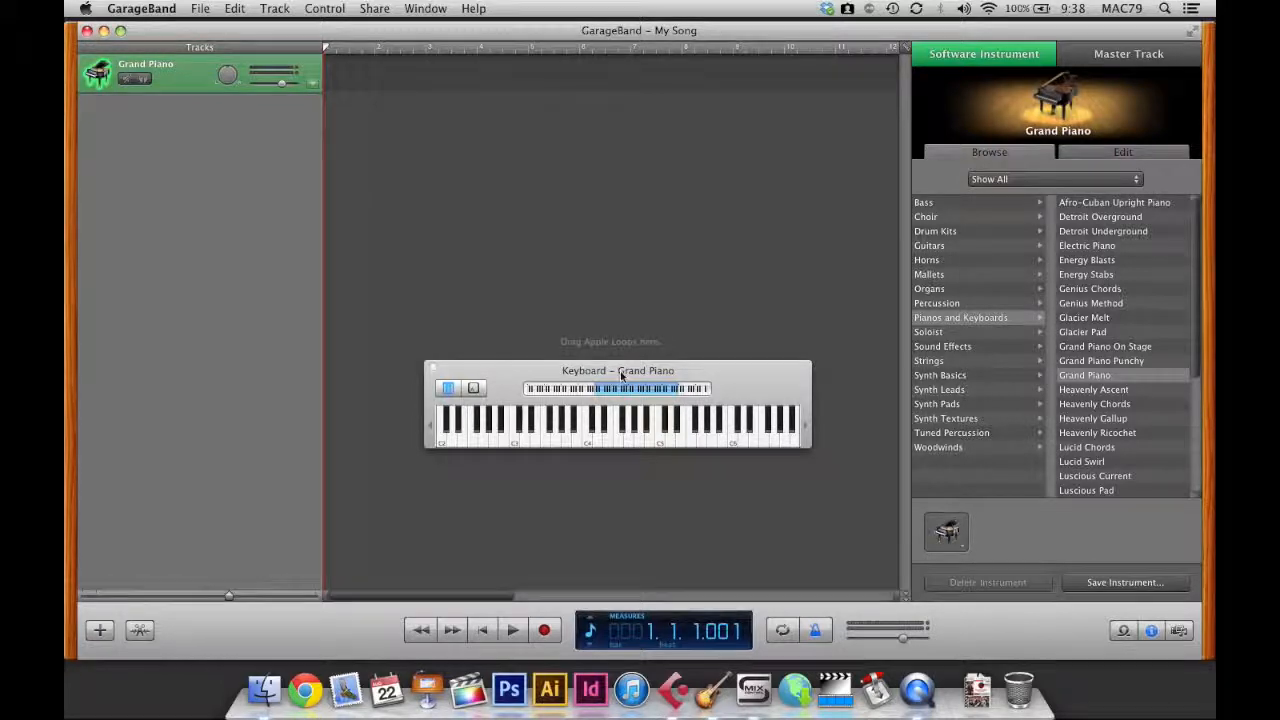
drag(616, 370, 644, 324)
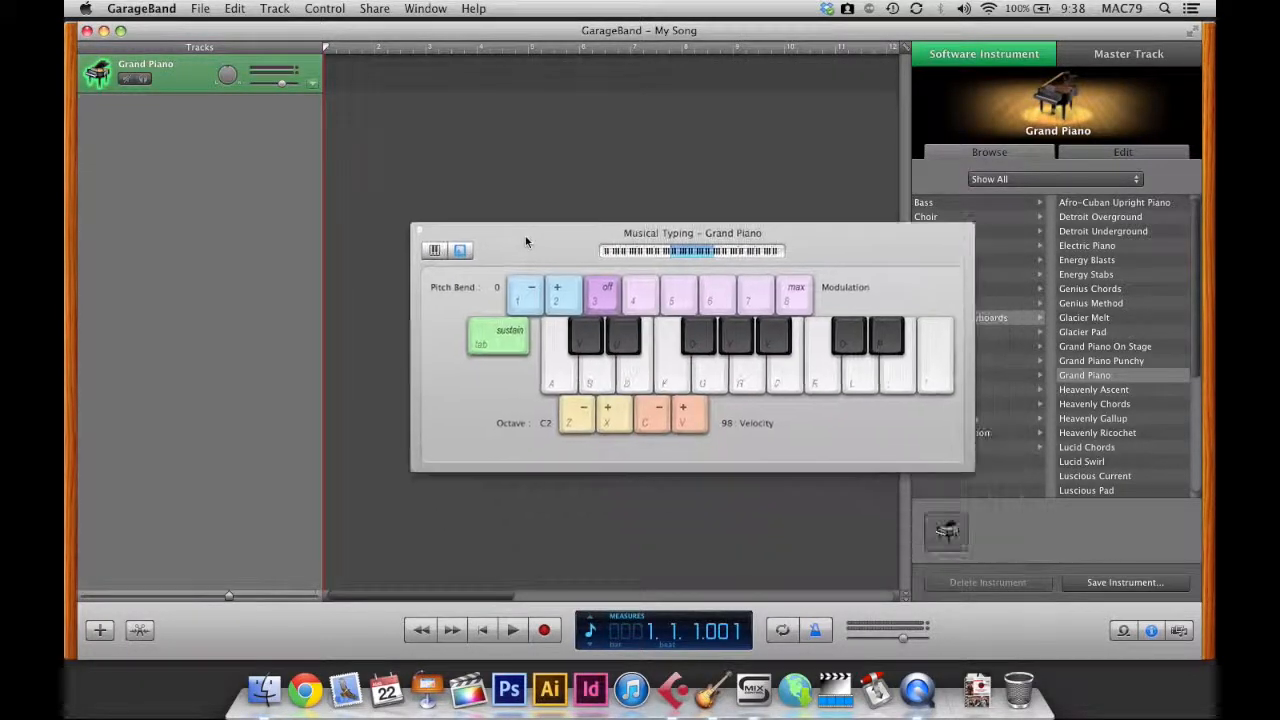
- Position the Musical Typing window for the Grand Piano slightly higher
drag(692, 232, 686, 216)
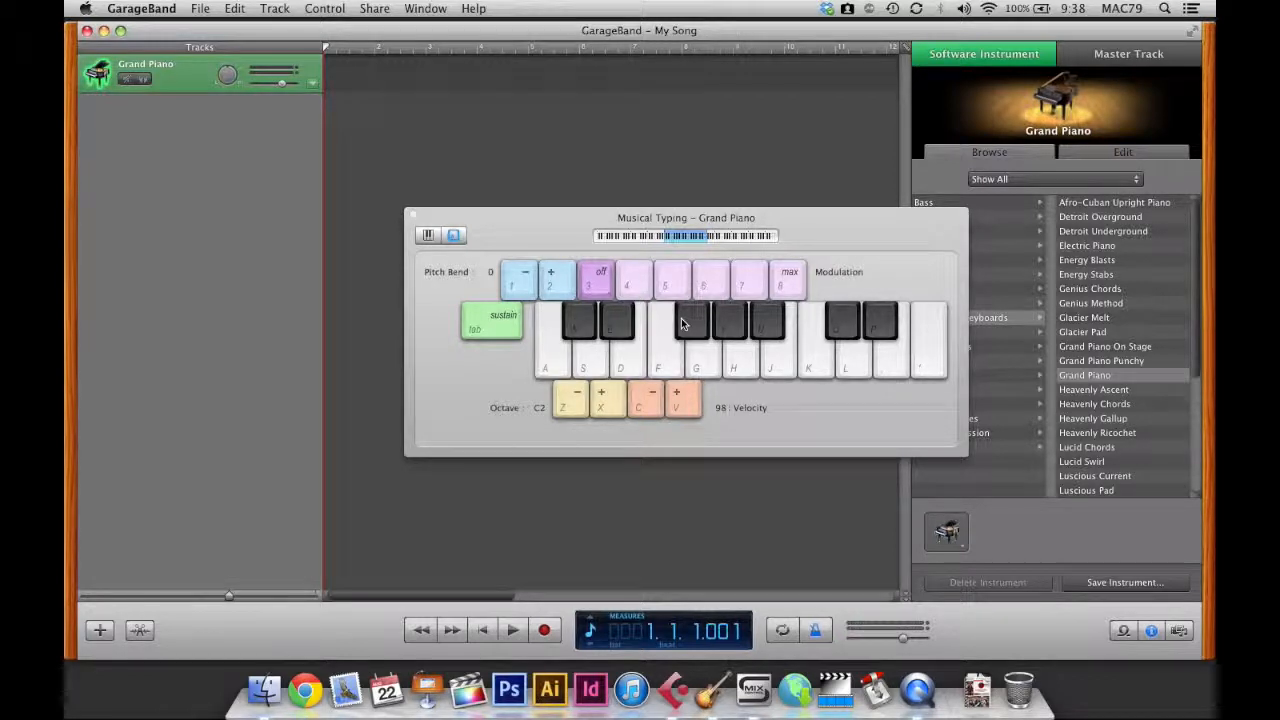
mouse_move(412, 216)
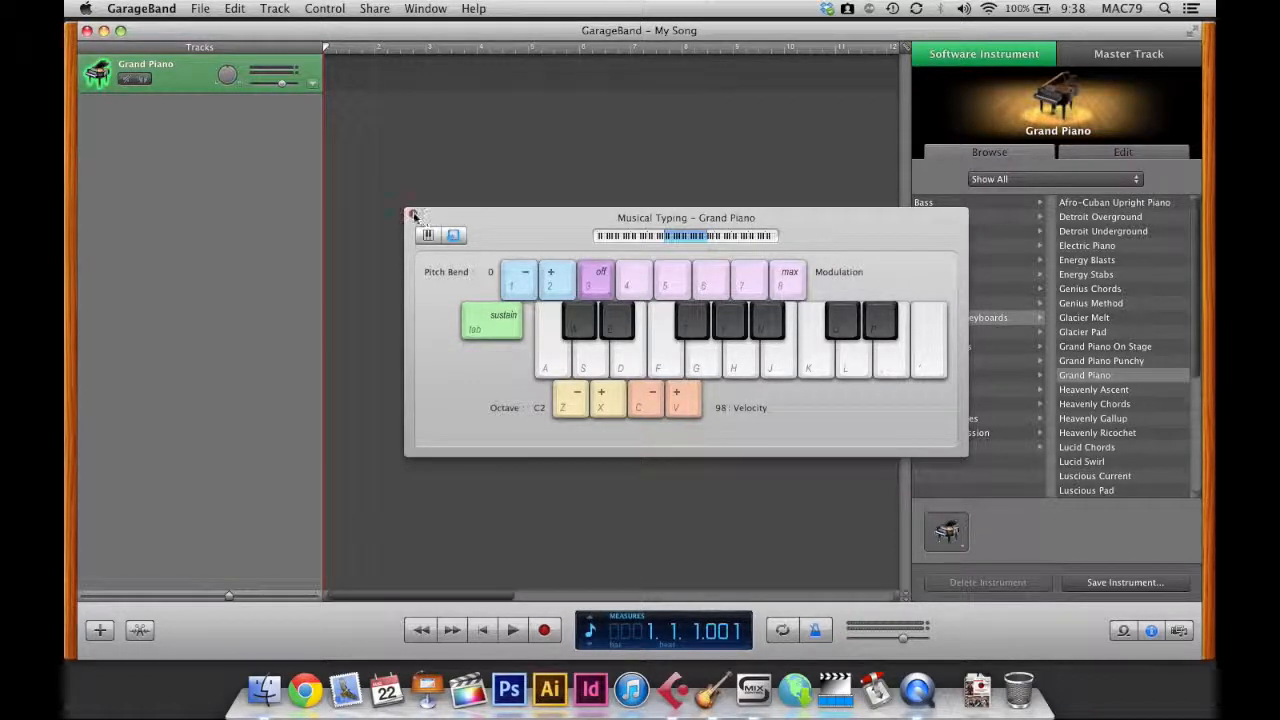
- Close the Musical Typing window, leaving My Song with its Grand Piano track
click(416, 216)
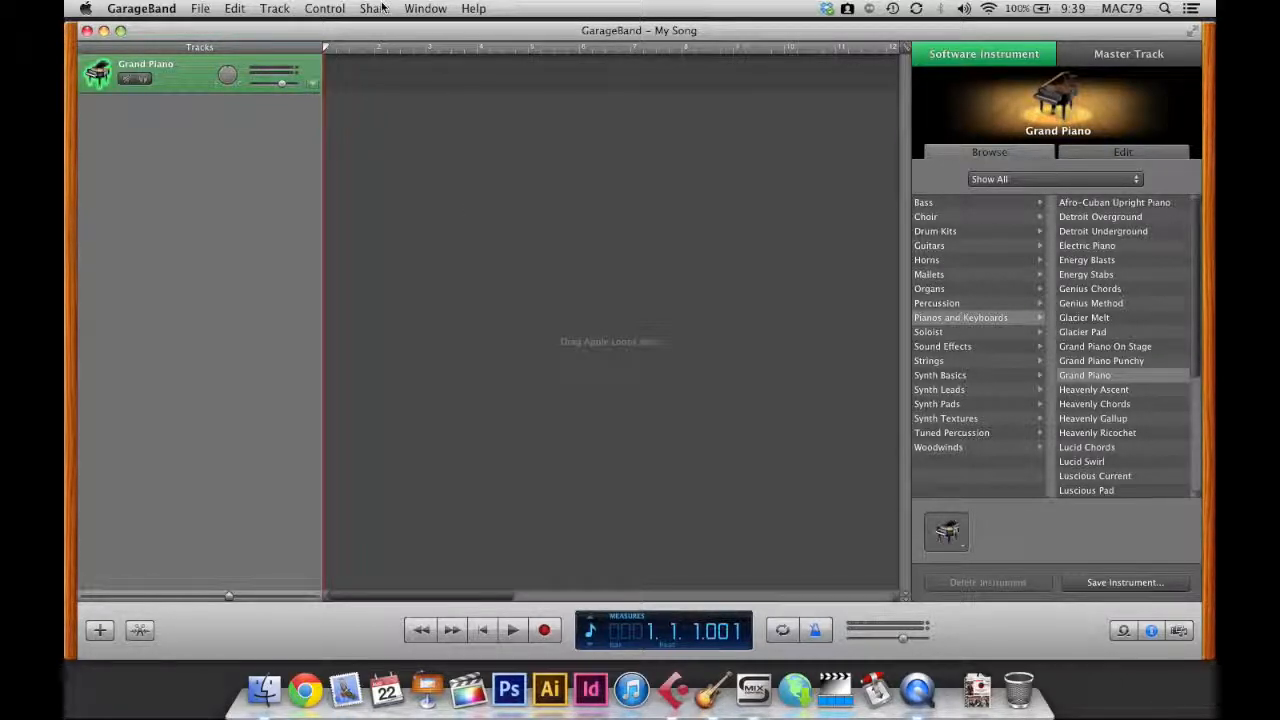
mouse_move(512, 204)
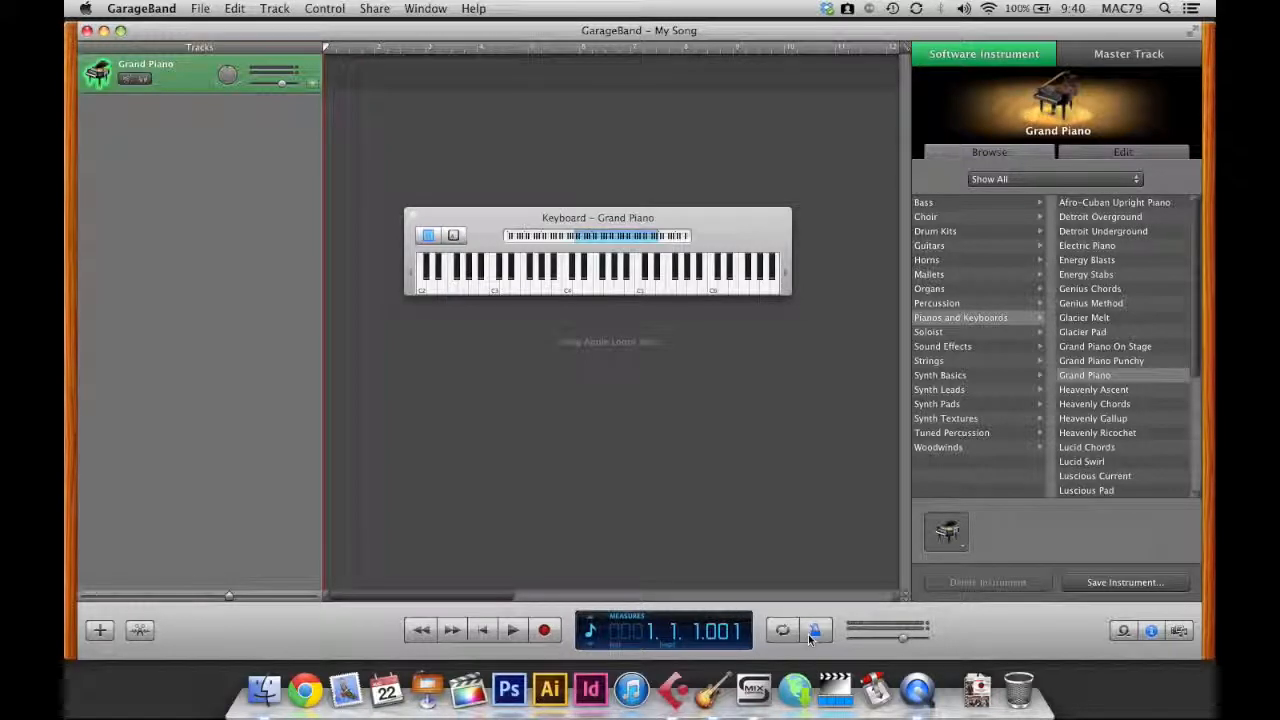
mouse_move(812, 630)
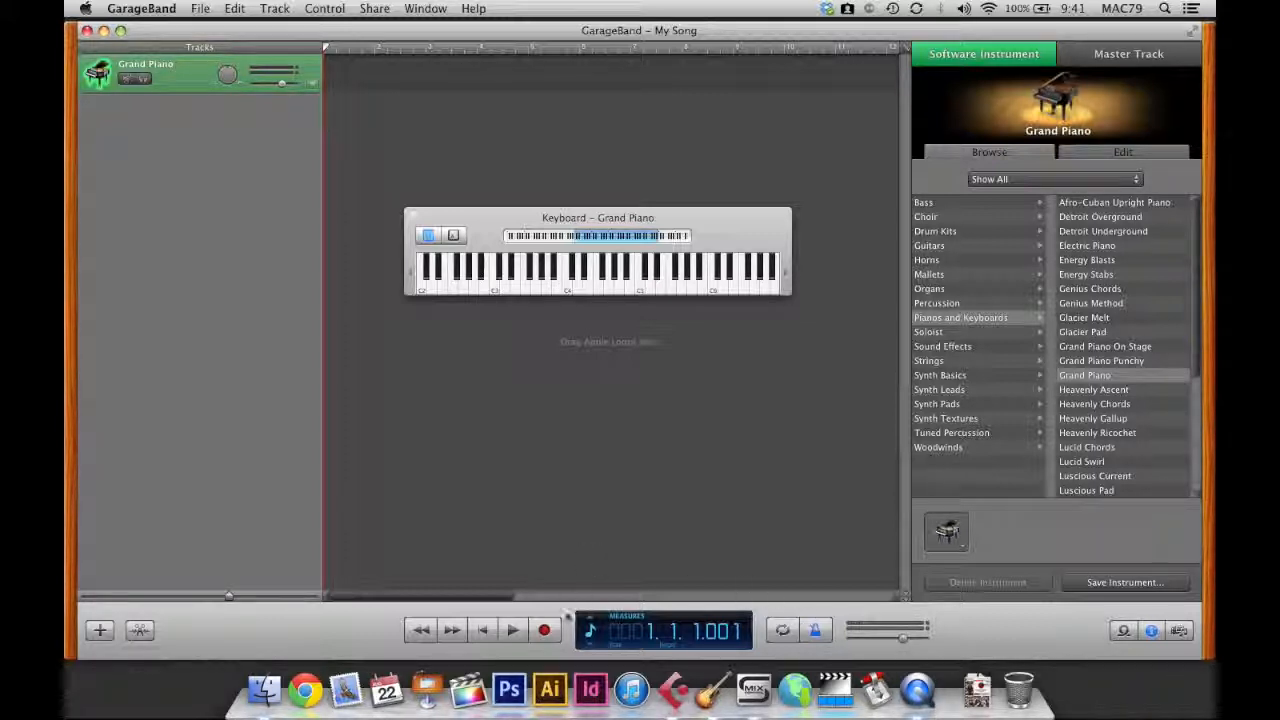
mouse_move(544, 630)
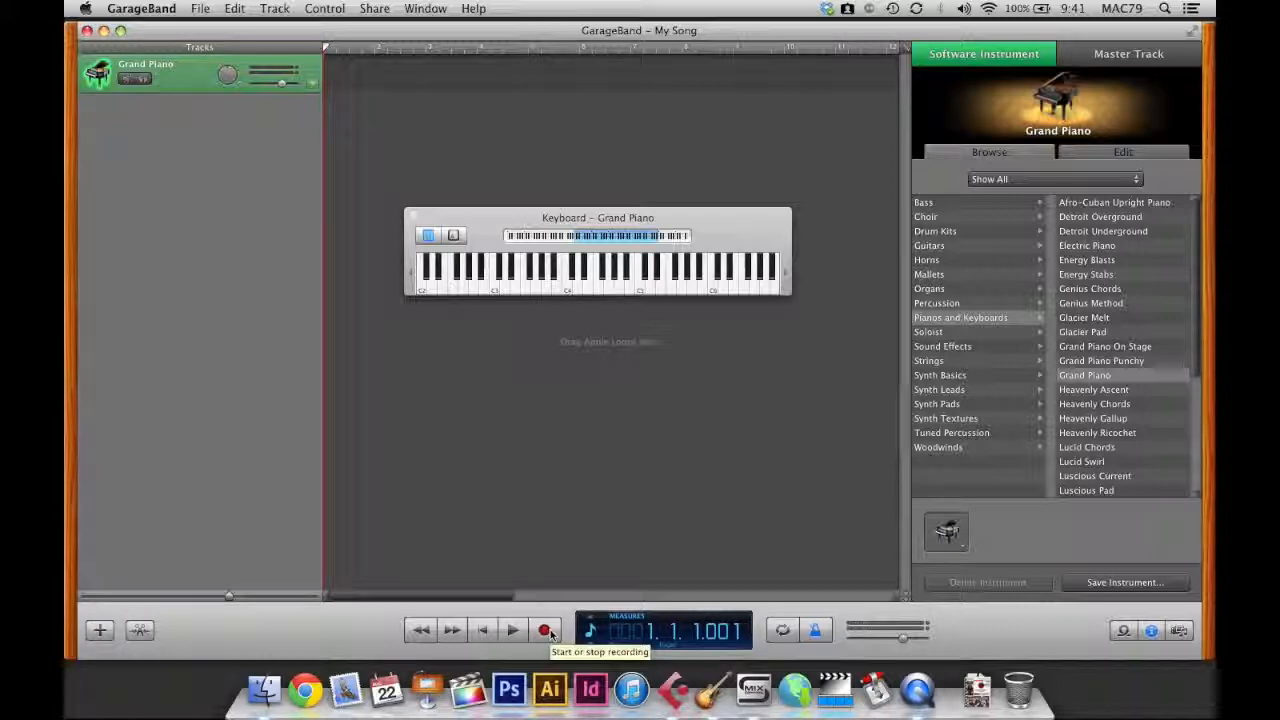